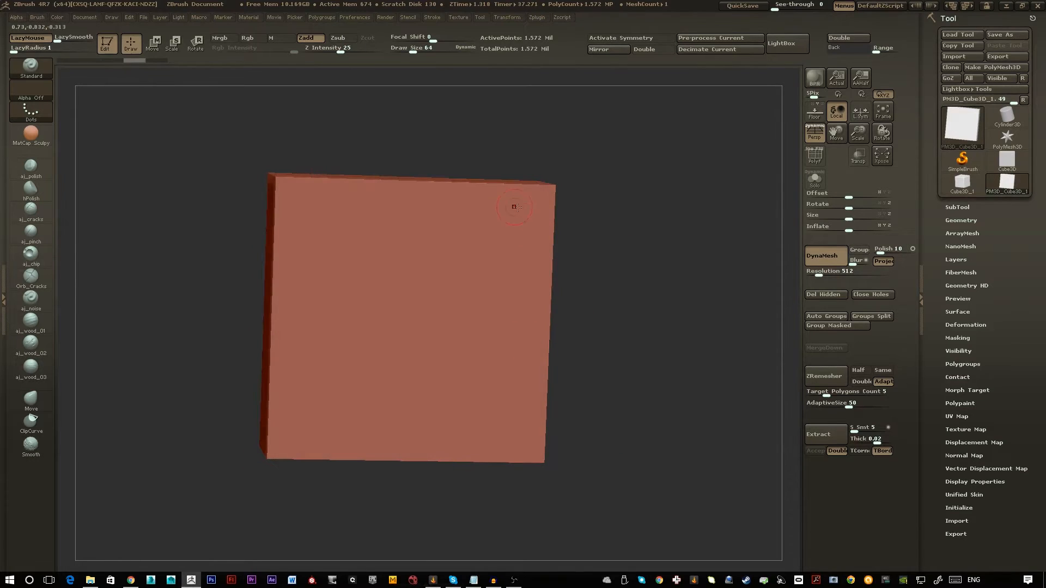
{"action": "mouse_move", "coordinate": [522, 213]}
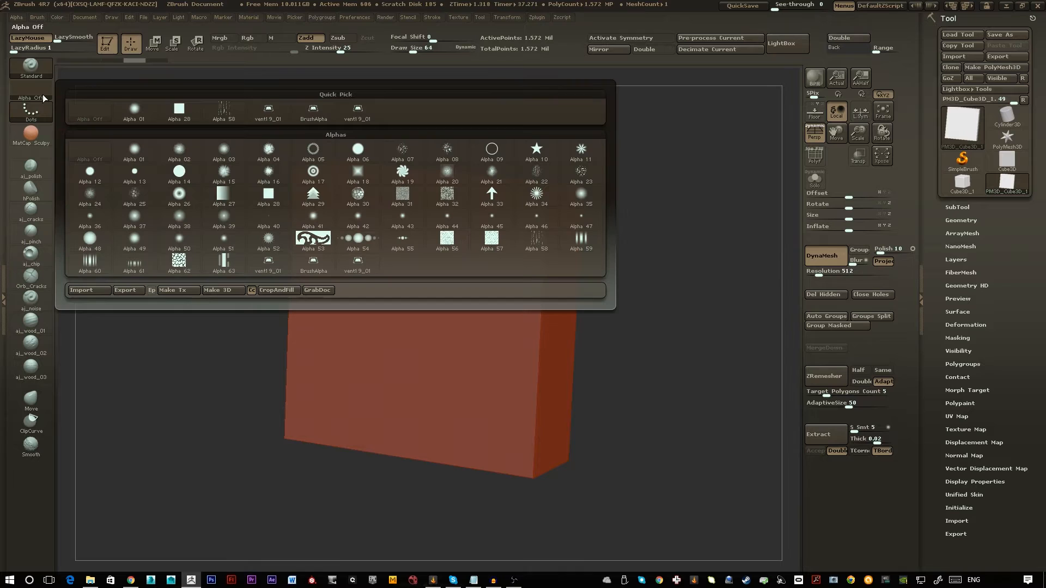
Step: Browse the Vents folder of alpha images in the Import Image dialog, then close it
{"action": "left_click", "coordinate": [359, 240]}
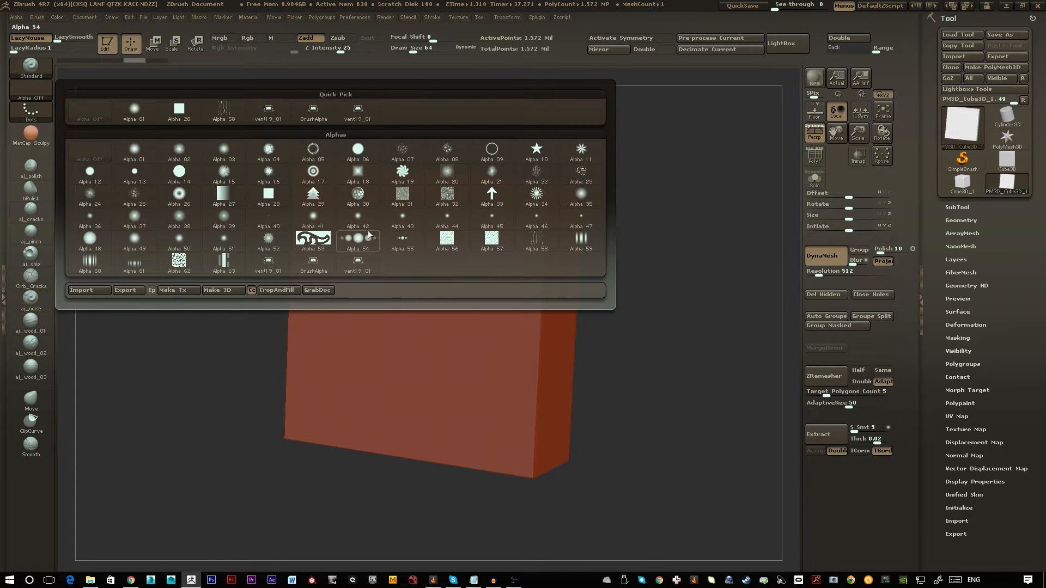
{"action": "left_click", "coordinate": [88, 289]}
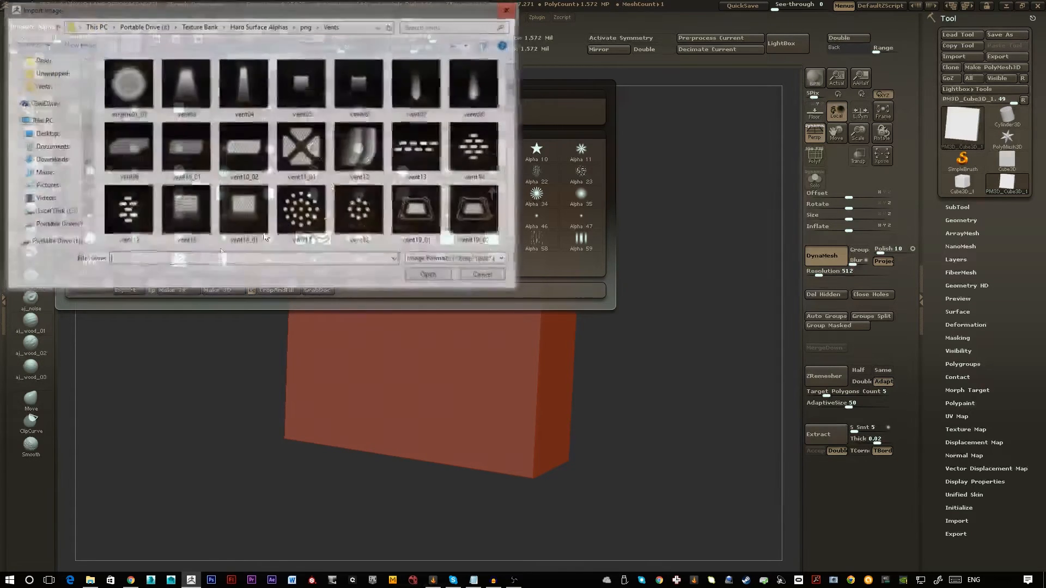
{"action": "scroll", "scroll_direction": "down", "scroll_amount": 3}
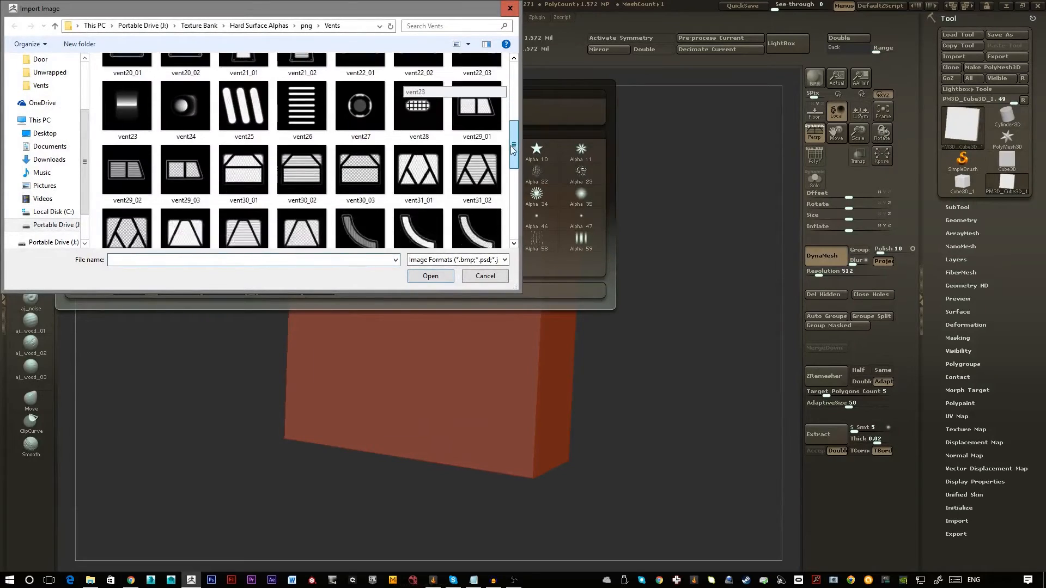
{"action": "scroll", "scroll_direction": "up", "scroll_amount": 3}
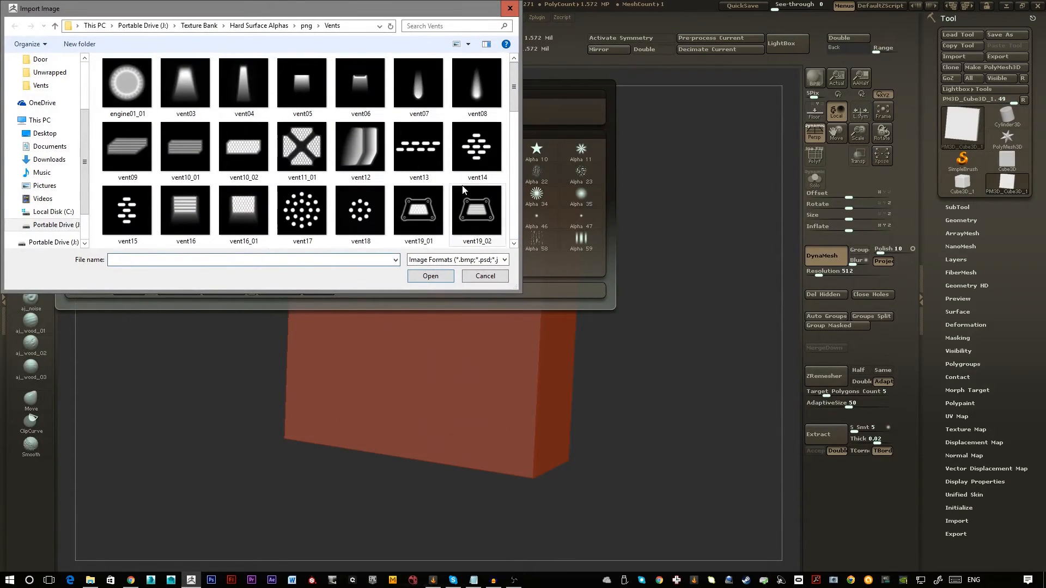
{"action": "mouse_move", "coordinate": [550, 188]}
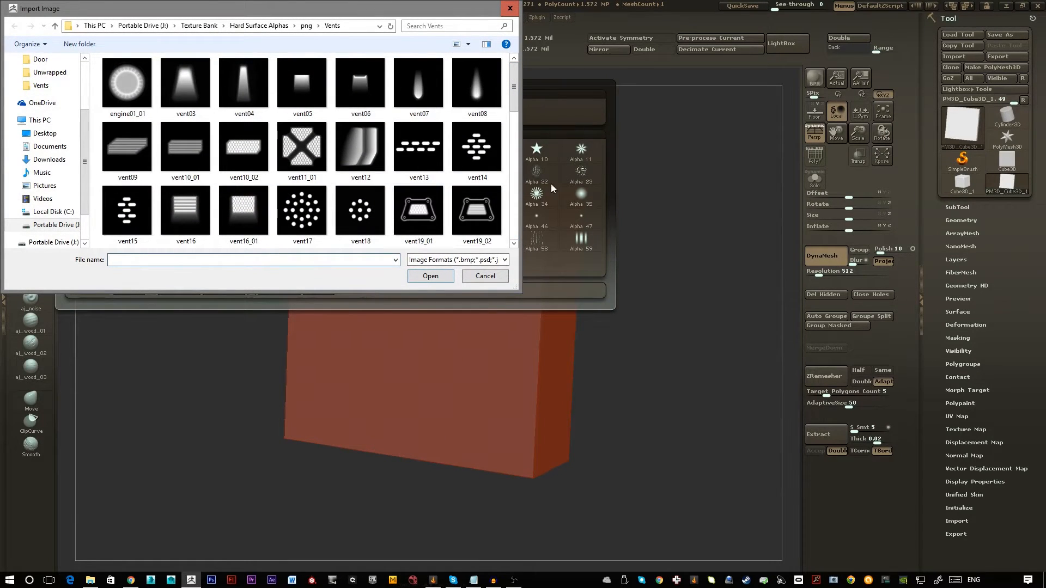
{"action": "left_click", "coordinate": [484, 276]}
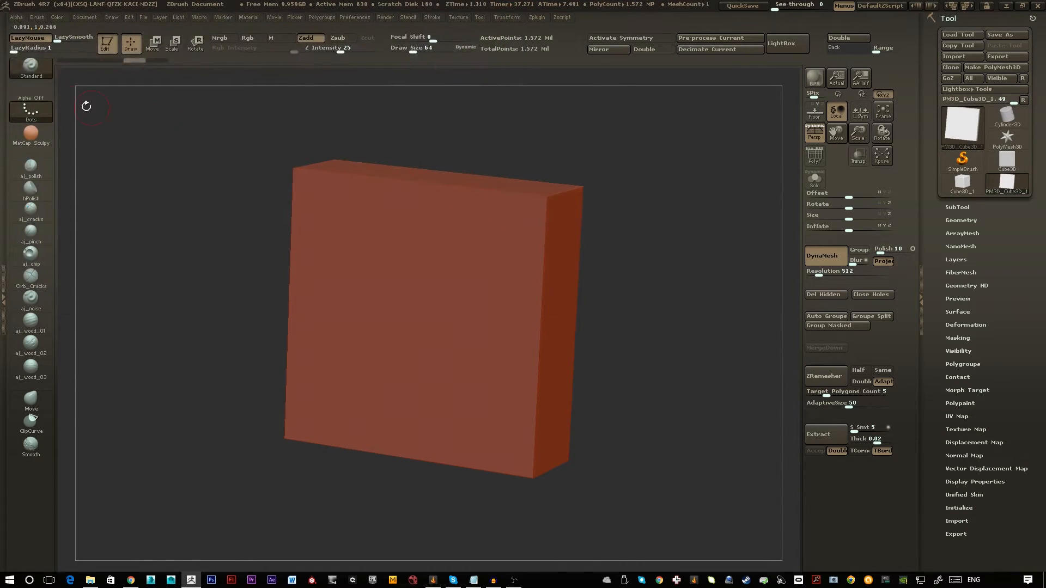
Step: Give the brush the BrushAlpha alpha and DragRect stroke, and open the Brush menu
{"action": "left_click", "coordinate": [30, 113]}
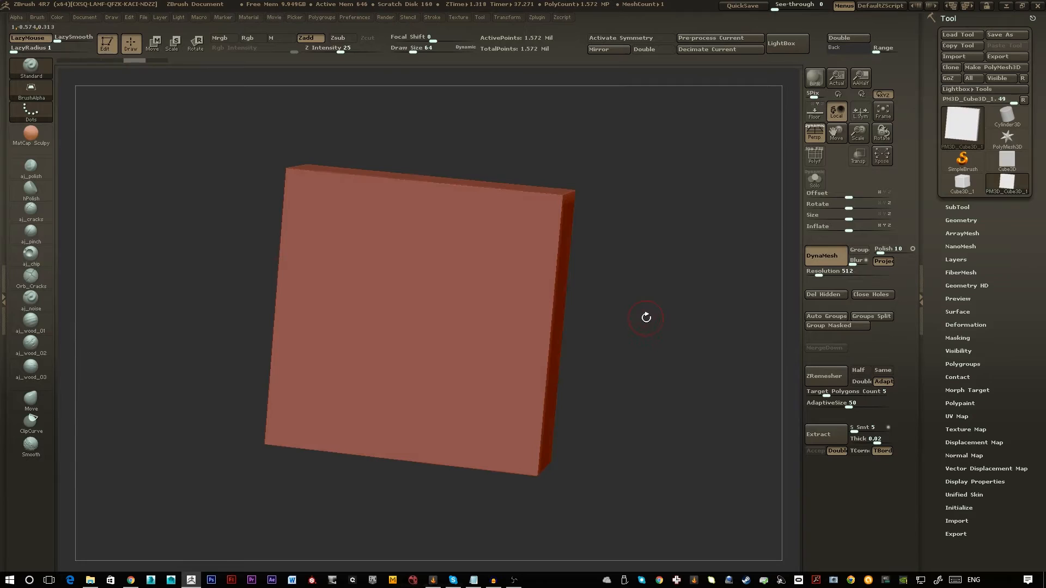
{"action": "left_click", "coordinate": [133, 127]}
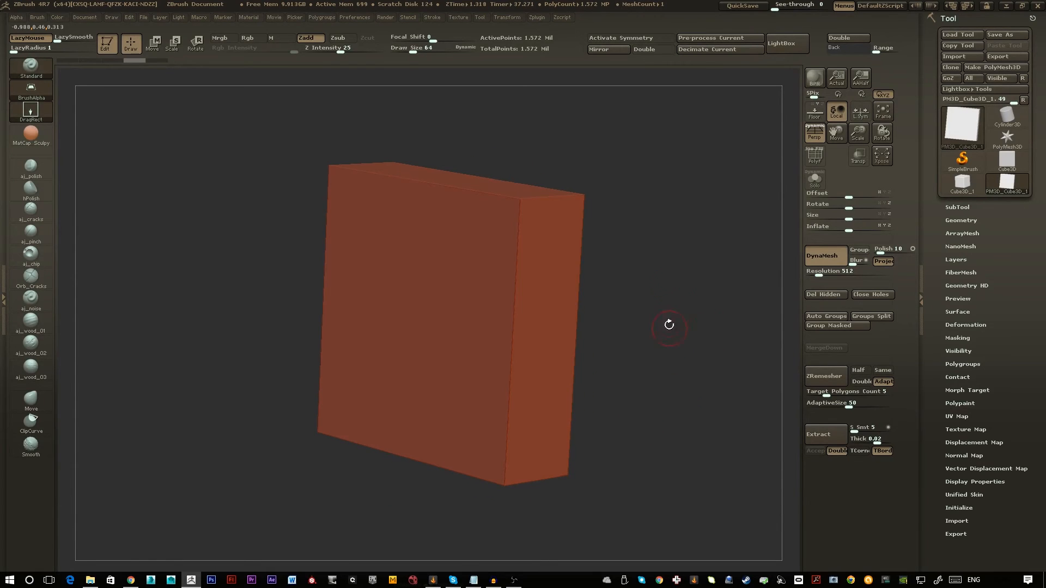
{"action": "left_click", "coordinate": [36, 17]}
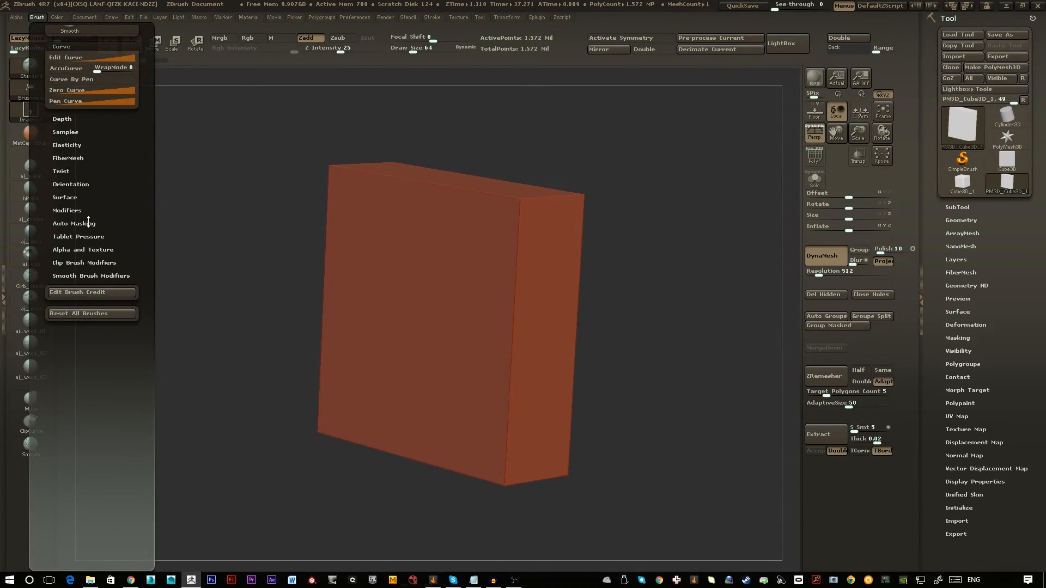
Step: Expand the Brush menu's Auto Masking section to reach the BackfaceMask option
{"action": "left_click", "coordinate": [74, 222]}
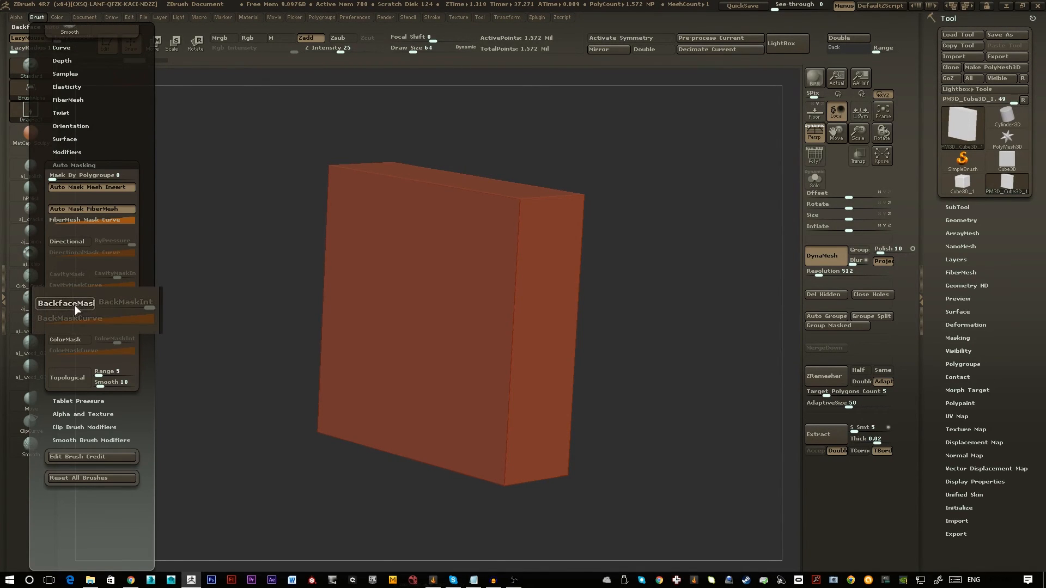
{"action": "mouse_move", "coordinate": [65, 303]}
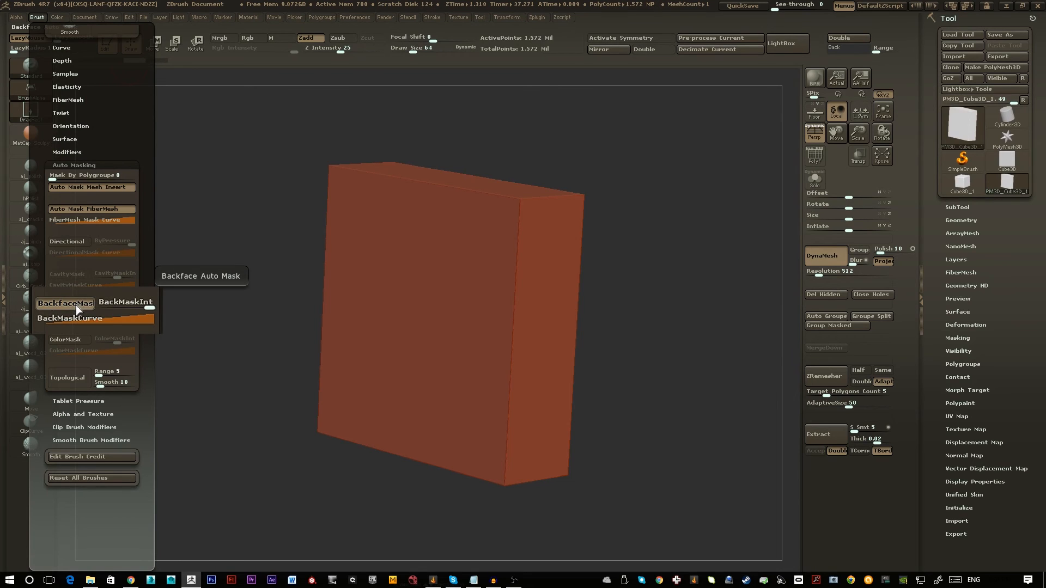